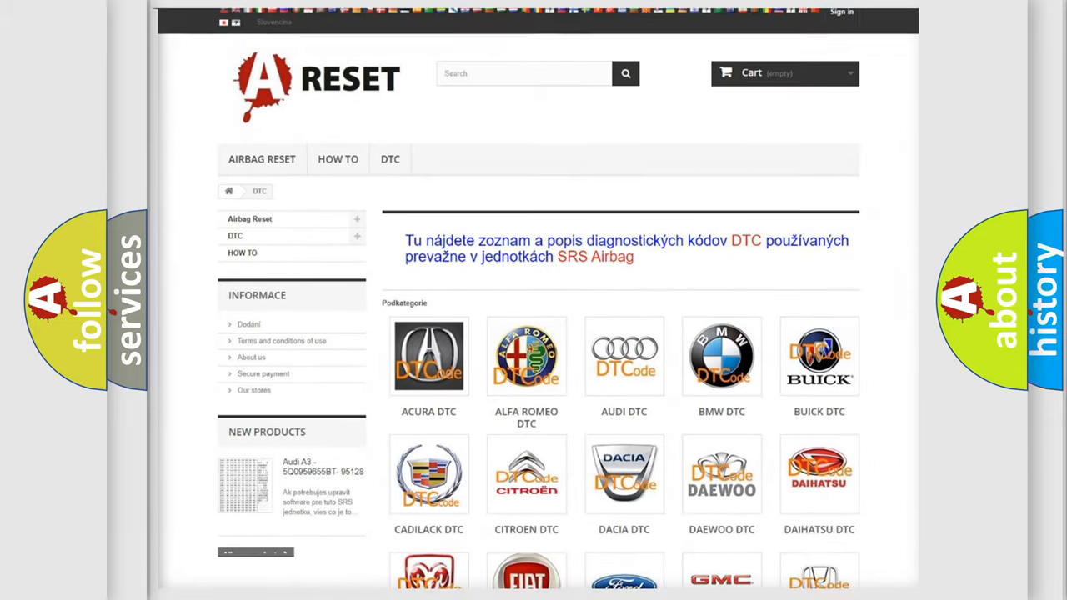
Go from the DTC brand grid to the NISSAN DTC page and browse its code table
scroll("down", 3)
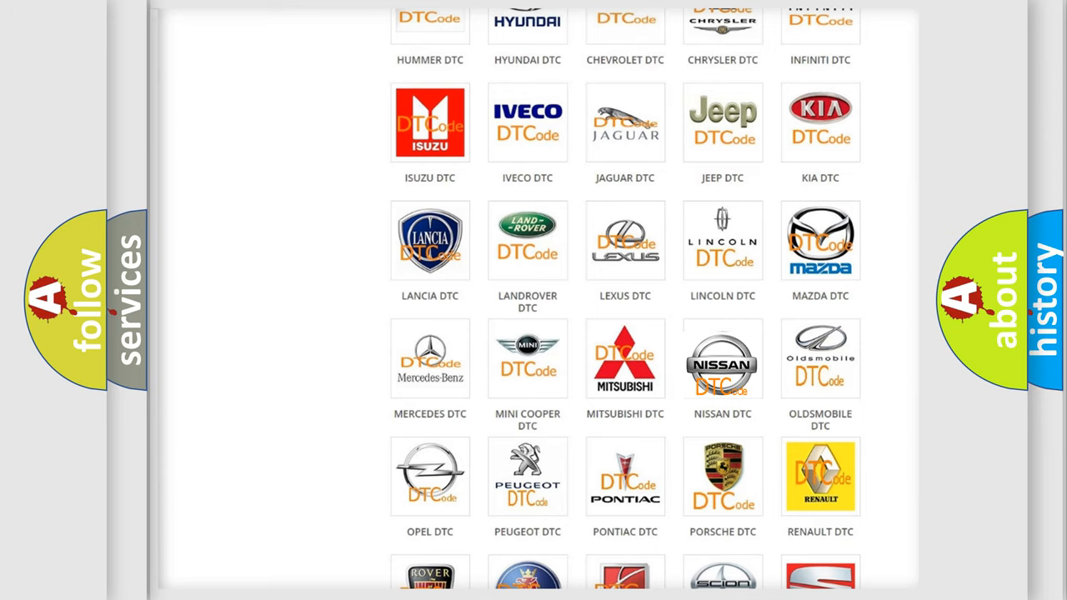
left_click(722, 358)
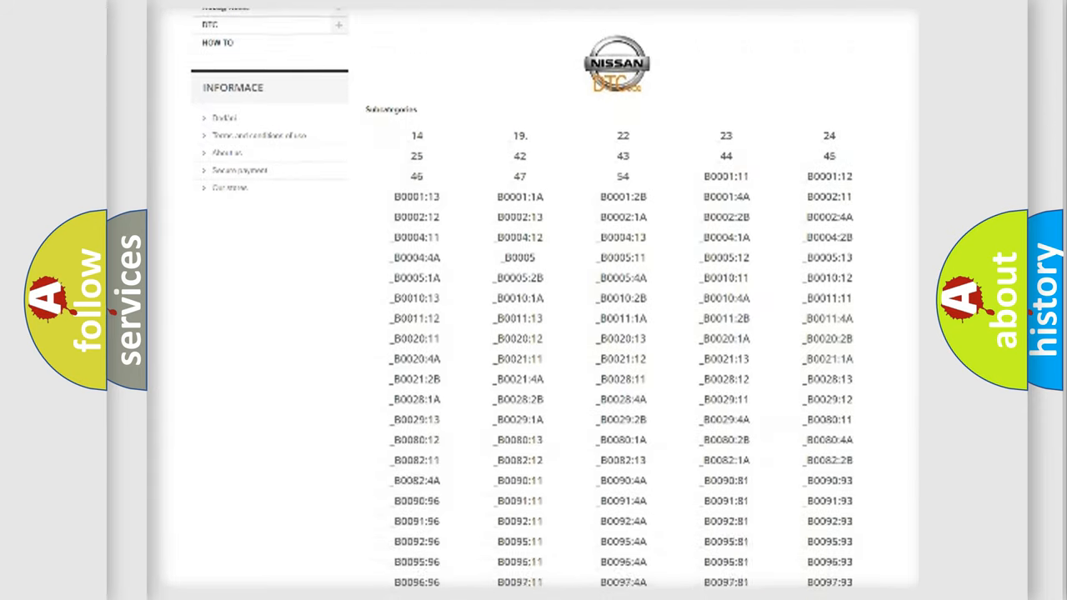
scroll("down", 3)
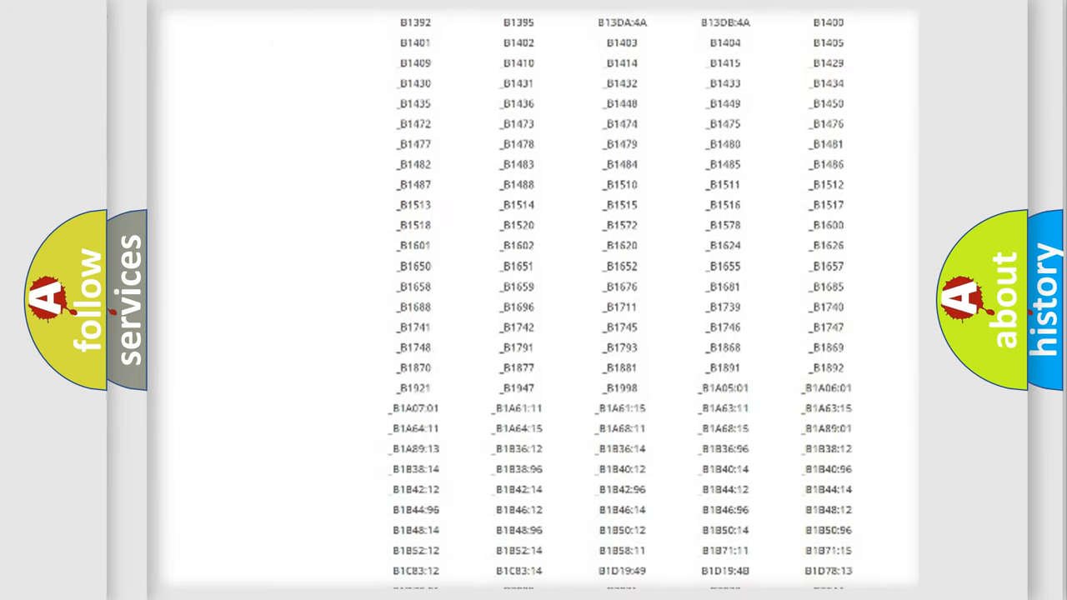